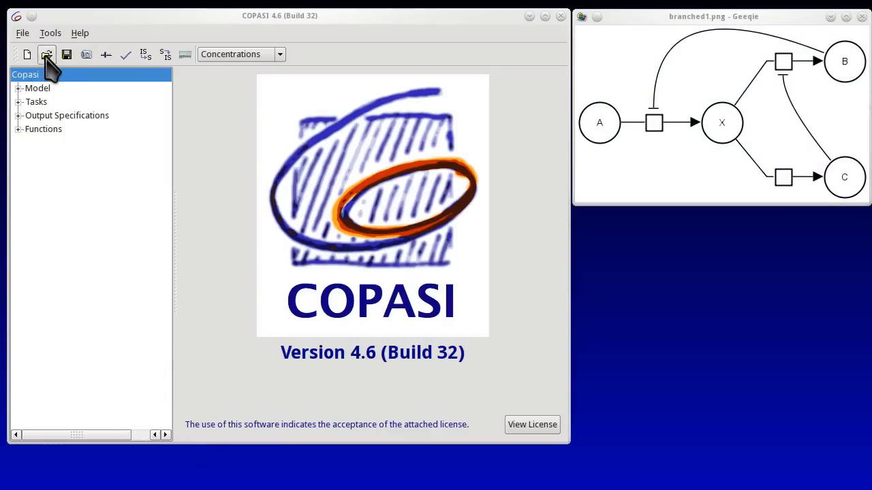
Step: Load the branched.cps model from the file chooser
click(47, 54)
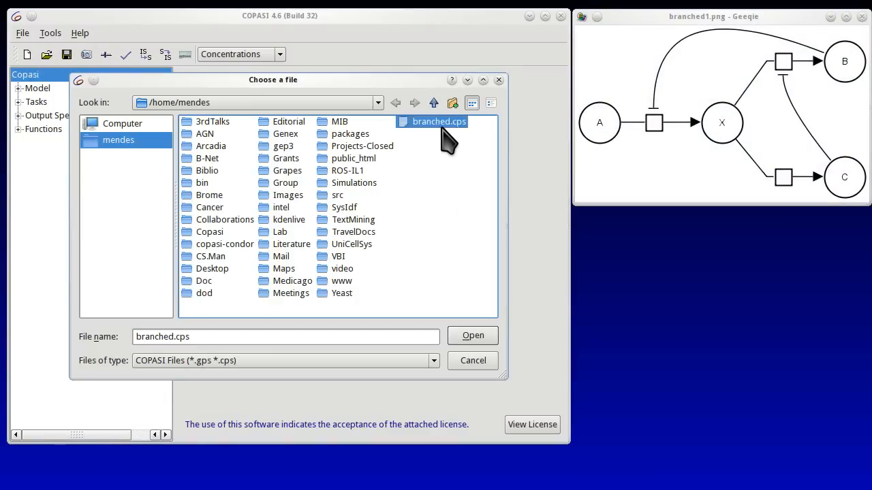
click(473, 335)
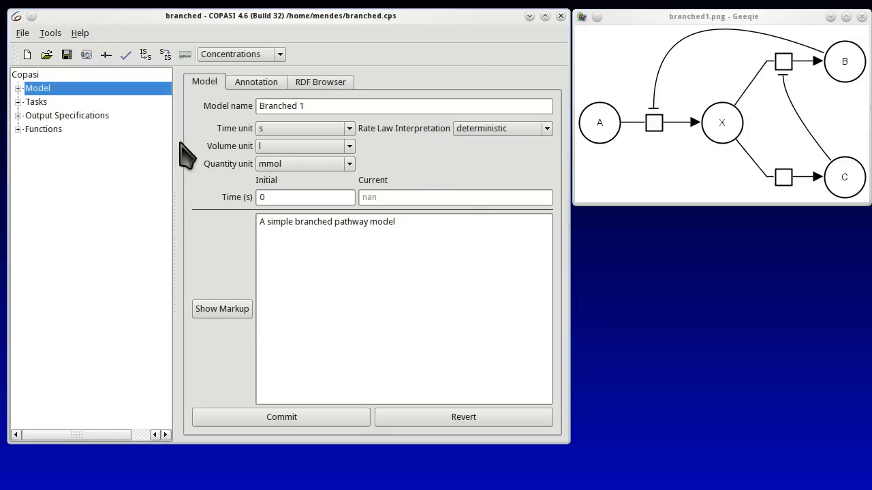
Step: Show the model's species table, then its reactions table listing R1, R2 and R3
click(19, 87)
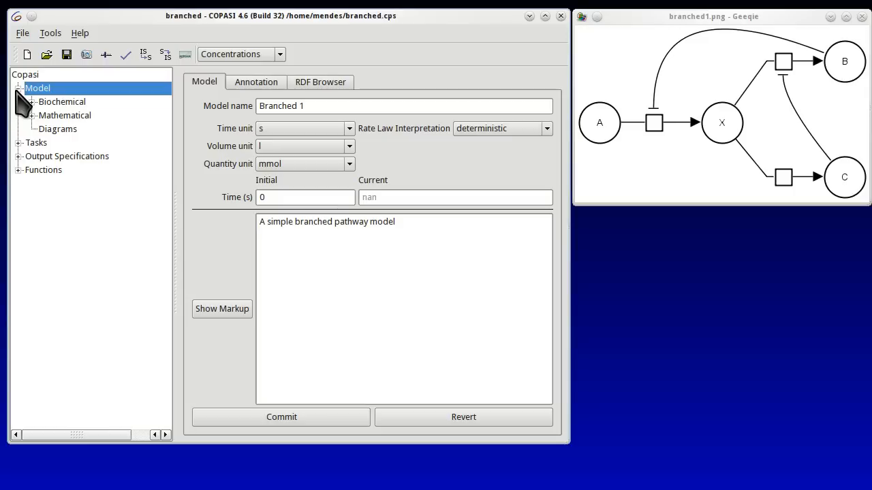
click(25, 101)
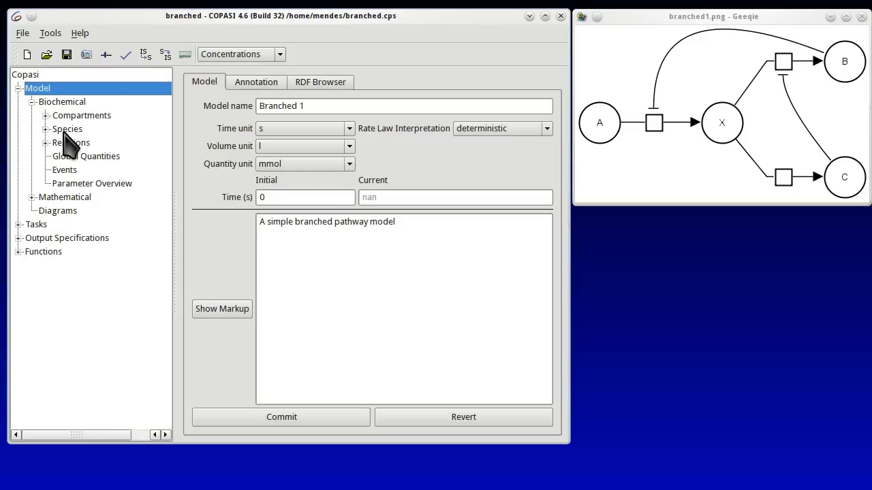
click(67, 128)
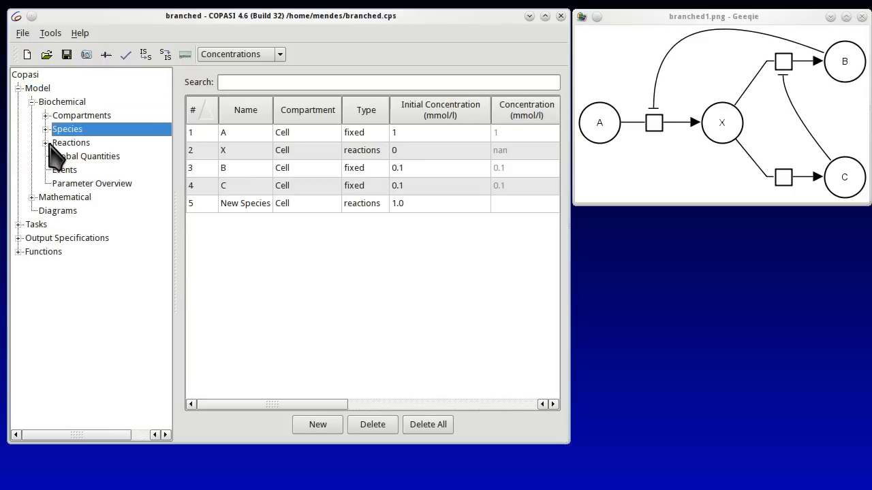
click(71, 143)
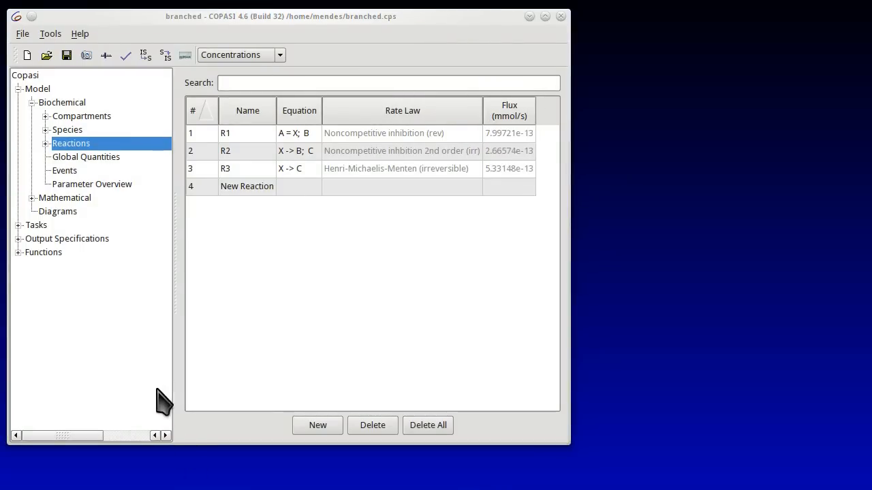
Step: Show the Time Course task (1 s, 100 intervals) and start its Output Assistant
click(19, 225)
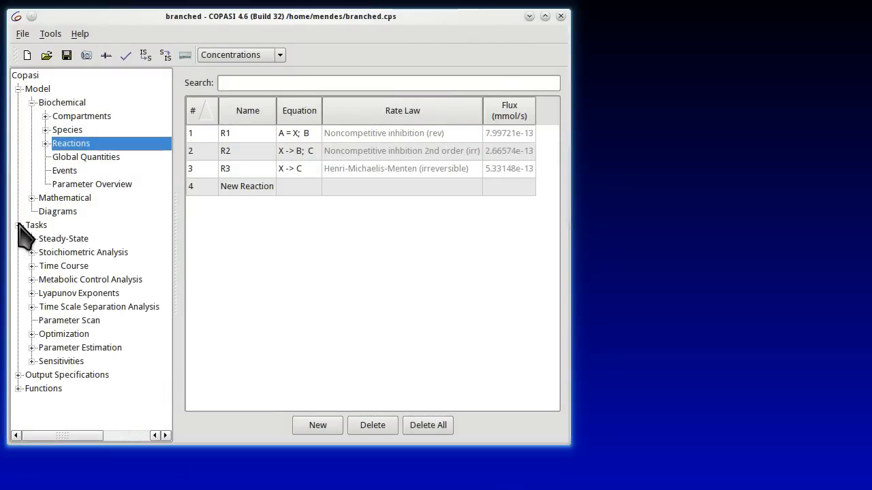
click(63, 266)
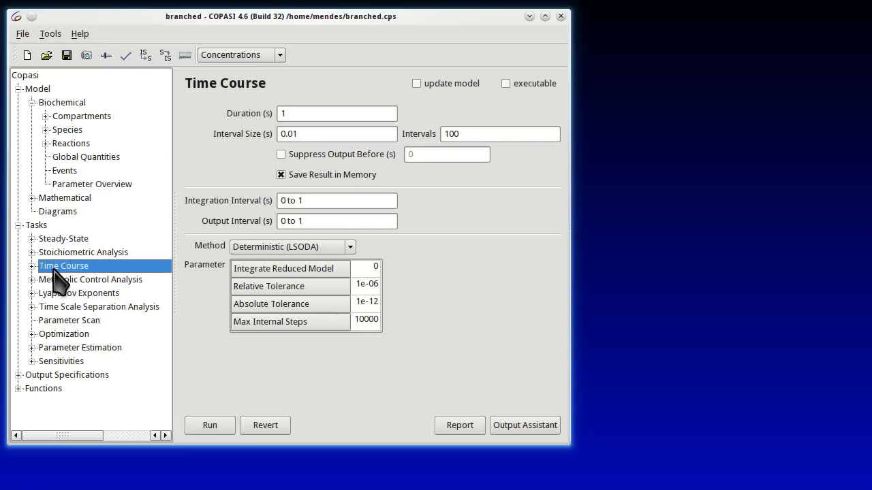
mouse_move(538, 415)
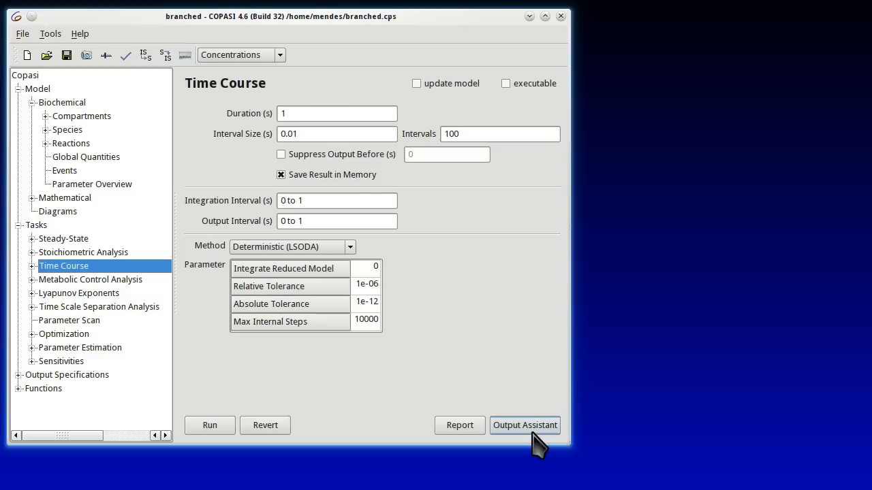
click(525, 425)
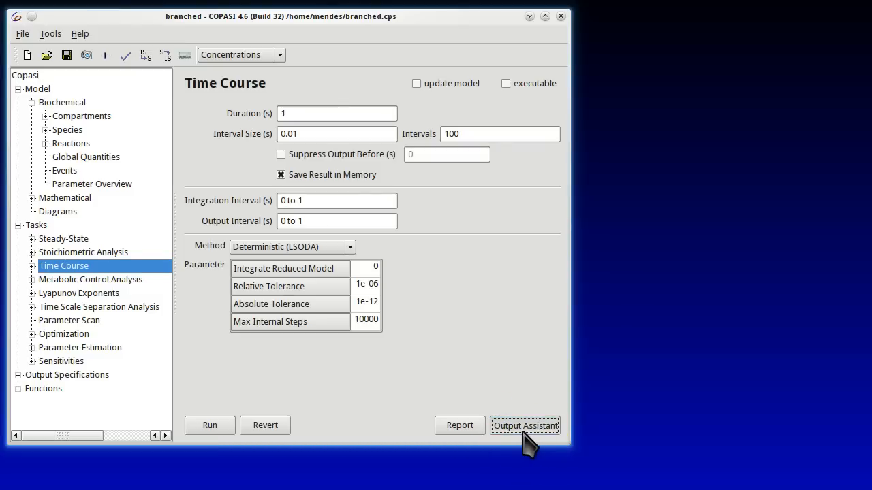
Step: Create the 'Concentrations, Volumes, and Global Quantity Values' plot via the Output Assistant
click(524, 425)
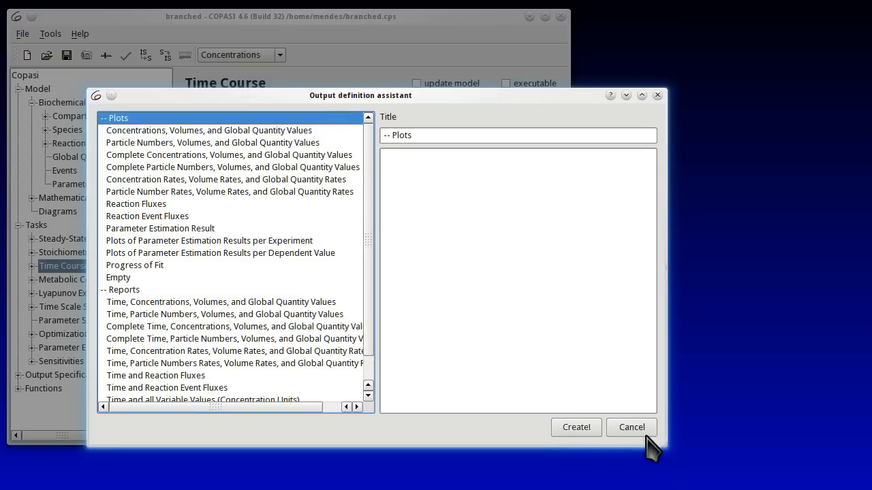
mouse_move(338, 133)
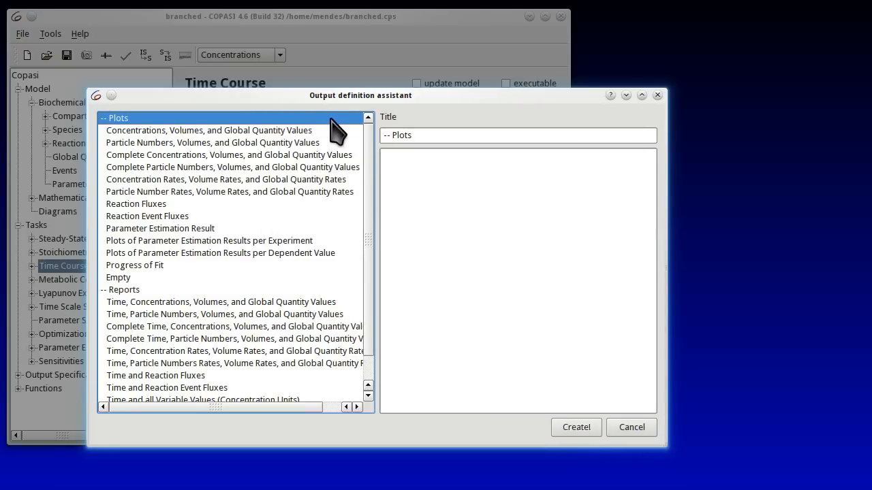
mouse_move(316, 150)
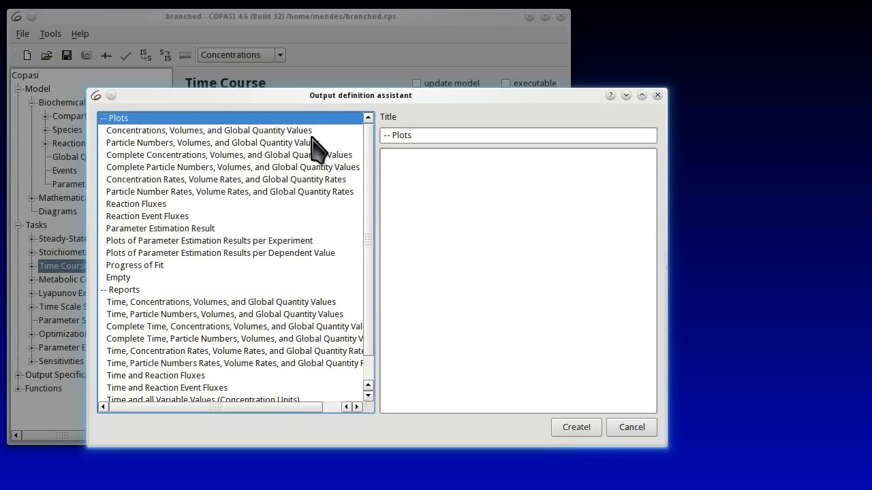
click(208, 131)
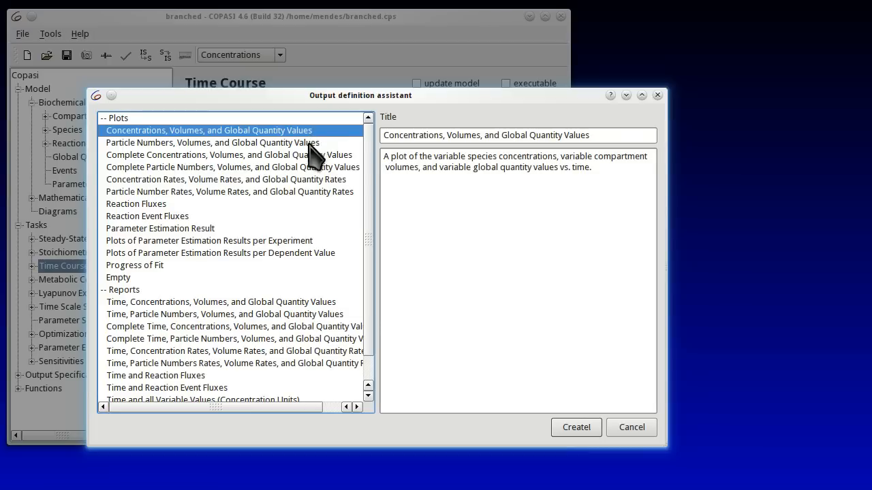
mouse_move(357, 228)
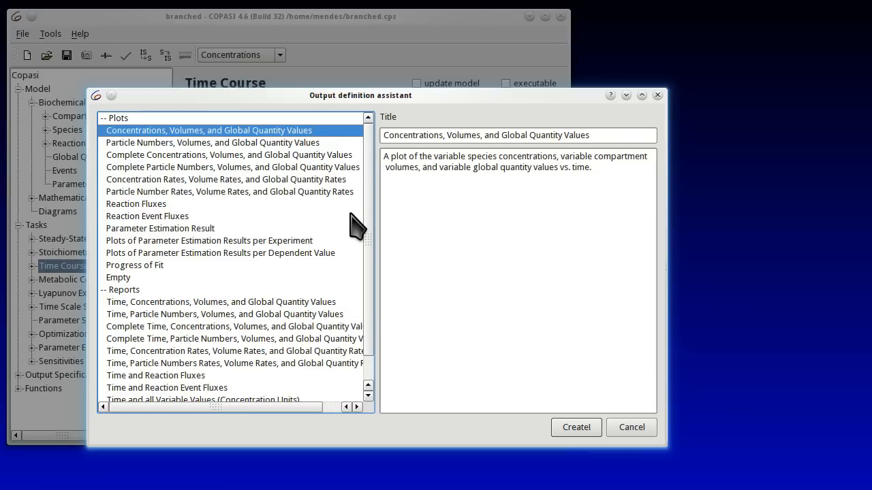
mouse_move(368, 252)
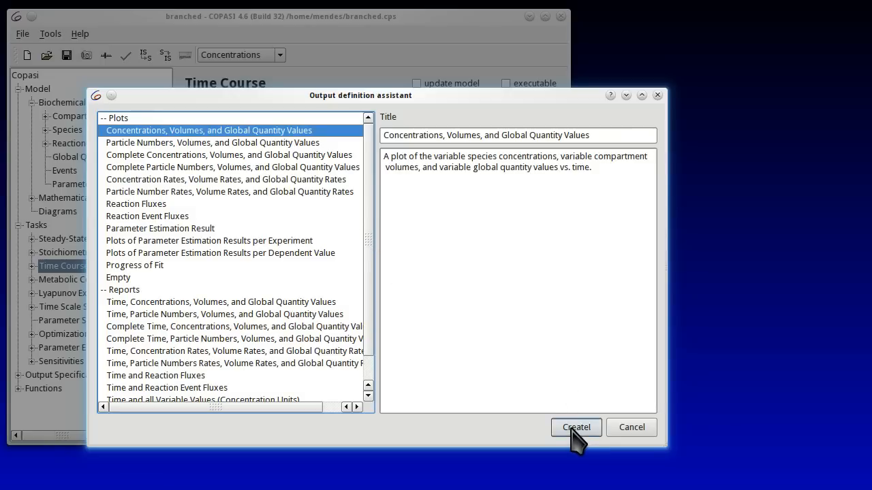
click(575, 428)
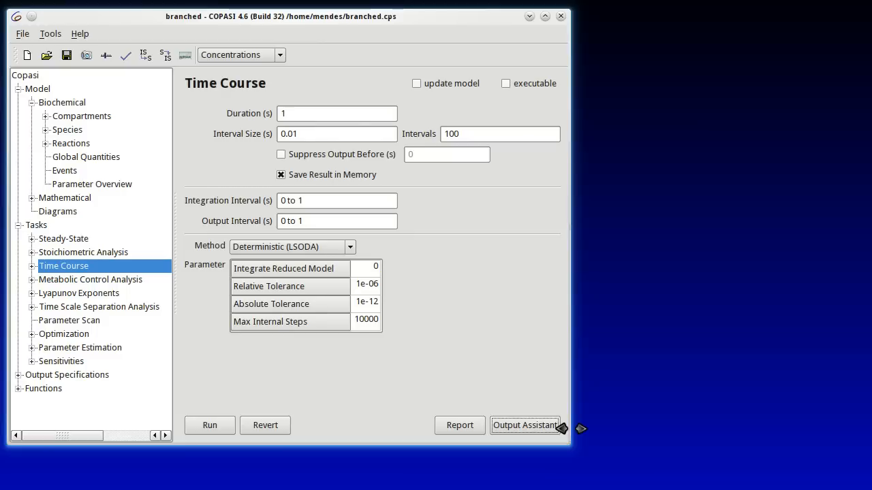
mouse_move(398, 406)
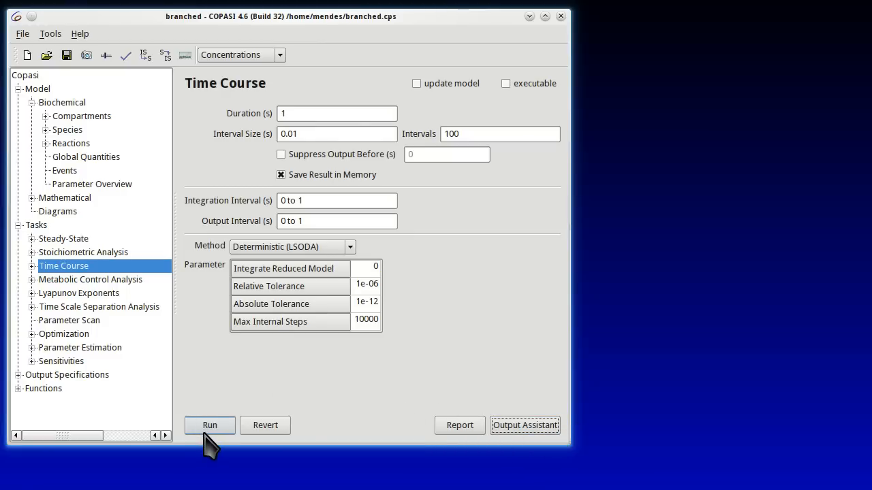
Step: Run the time course, plotting [X] levelling near 0.036 mmol/l
click(210, 425)
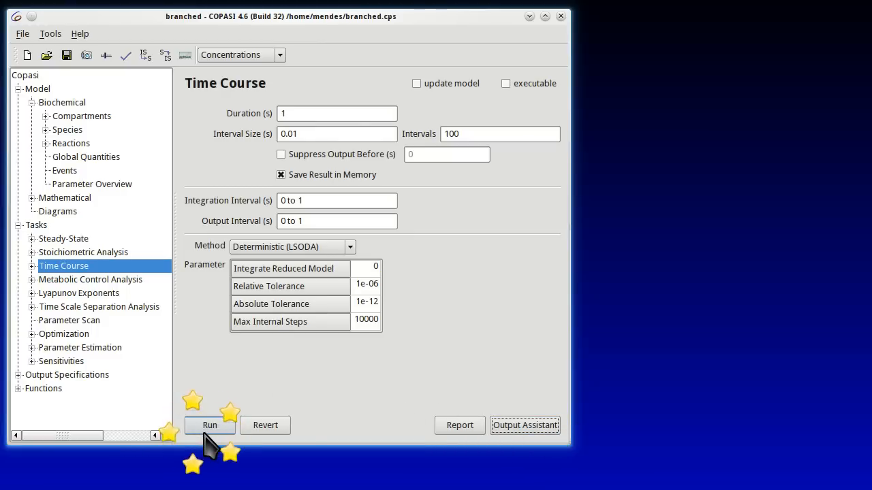
click(209, 425)
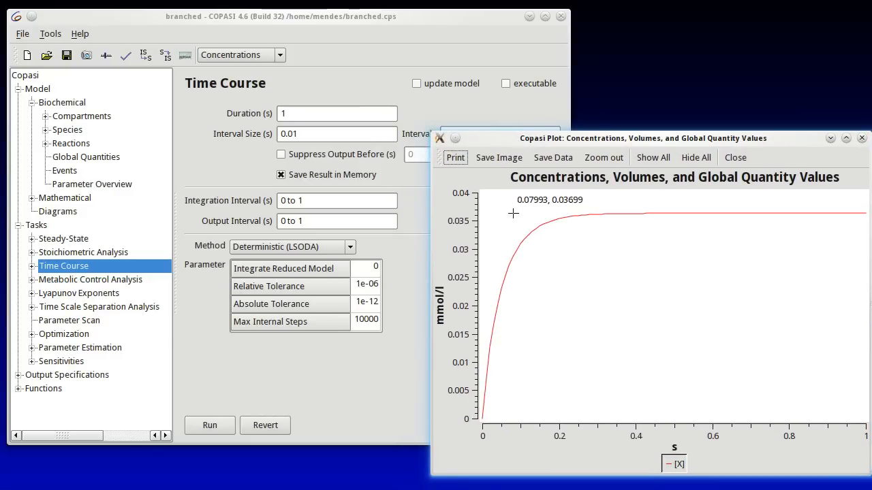
mouse_move(566, 344)
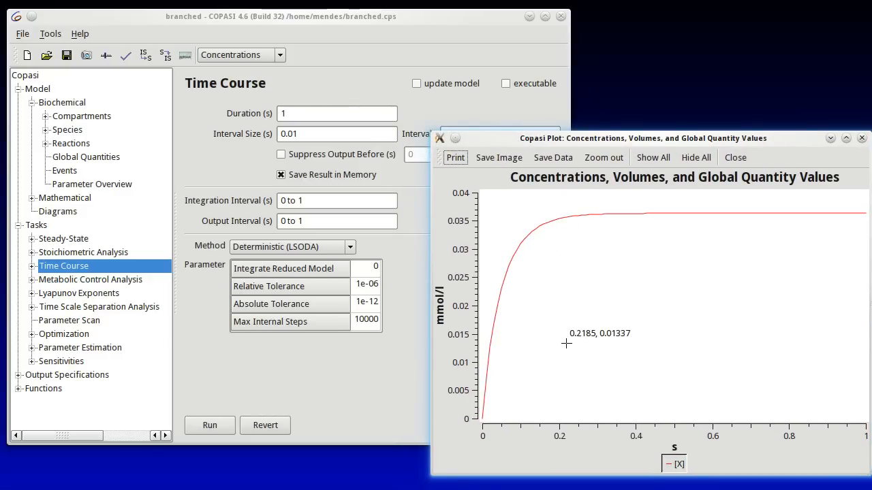
mouse_move(670, 245)
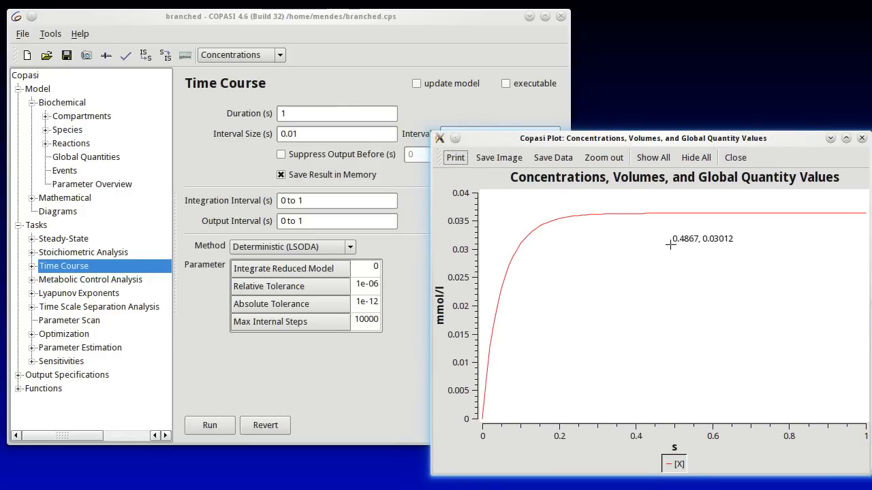
mouse_move(680, 213)
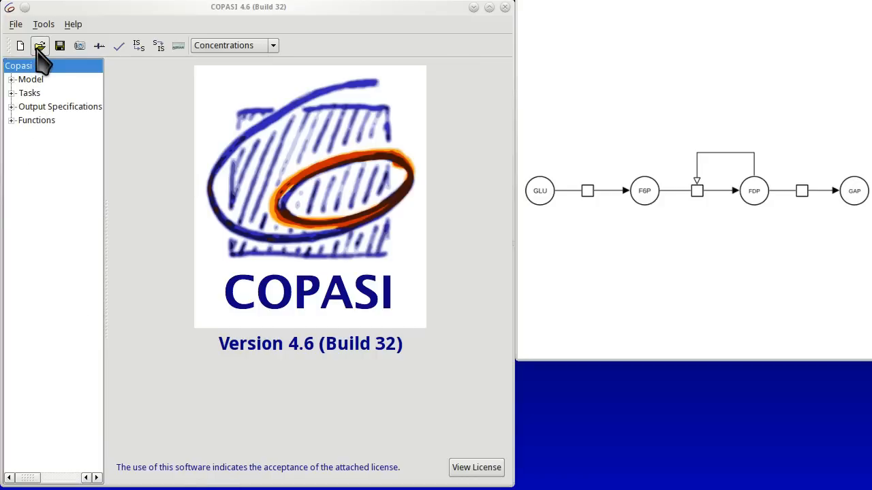
Step: Load the Higgins64PFK.cps glycolytic oscillations model
click(39, 45)
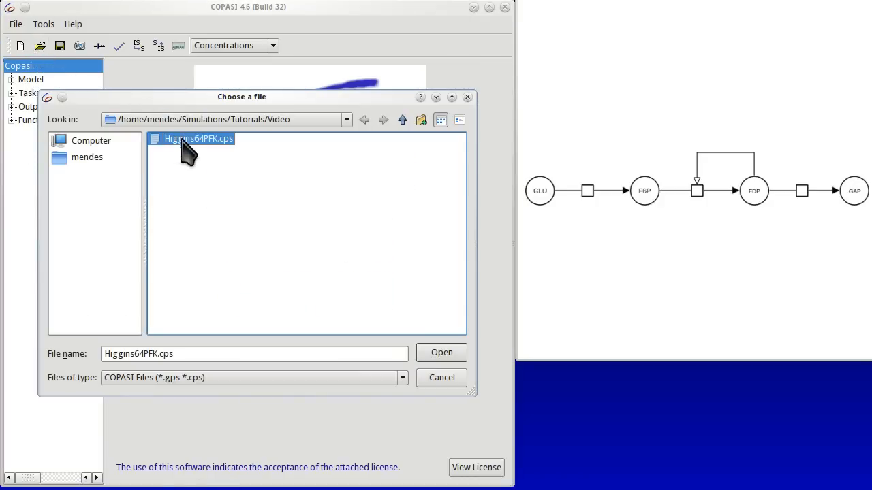
click(441, 352)
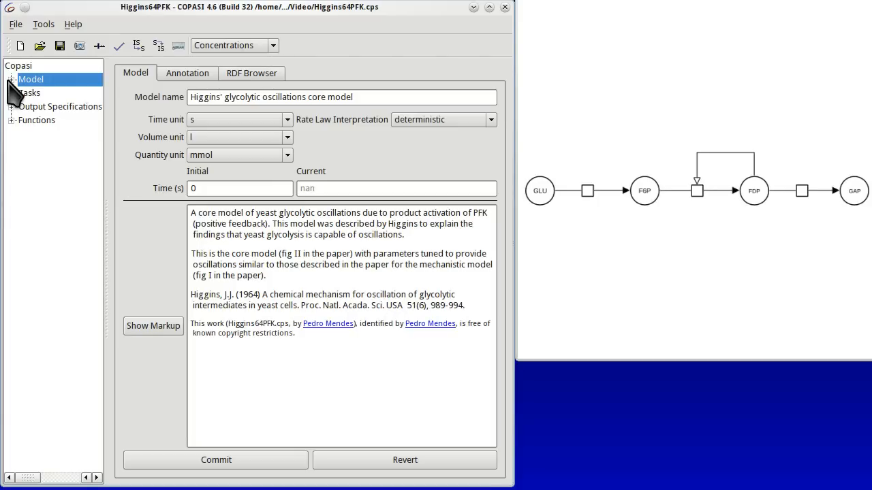
Step: Show the model's reactions R1–R3 and reveal the analysis tasks list
click(13, 79)
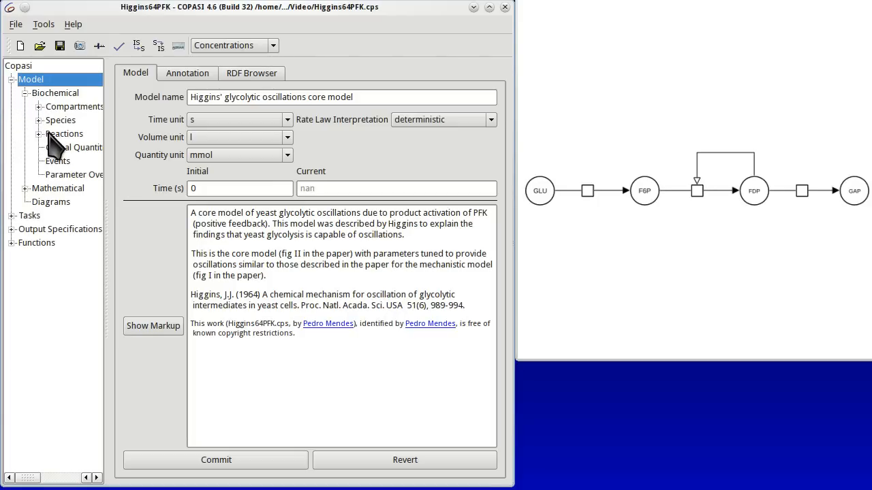
click(65, 134)
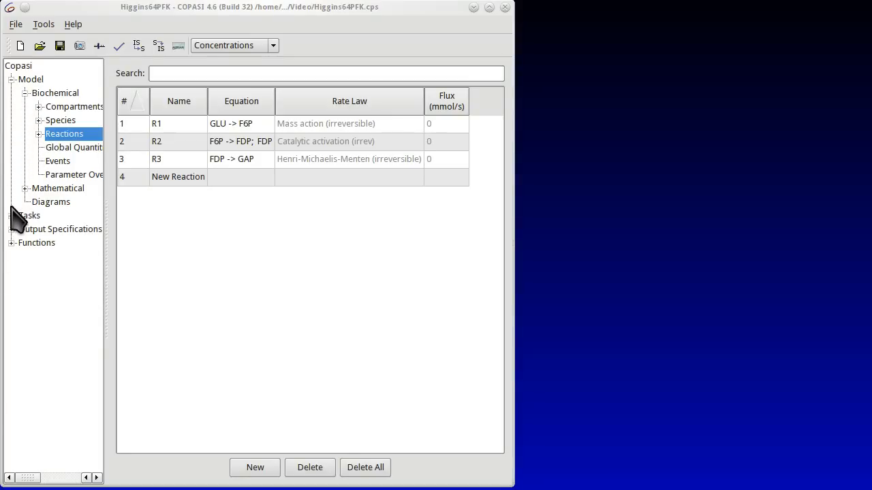
click(11, 215)
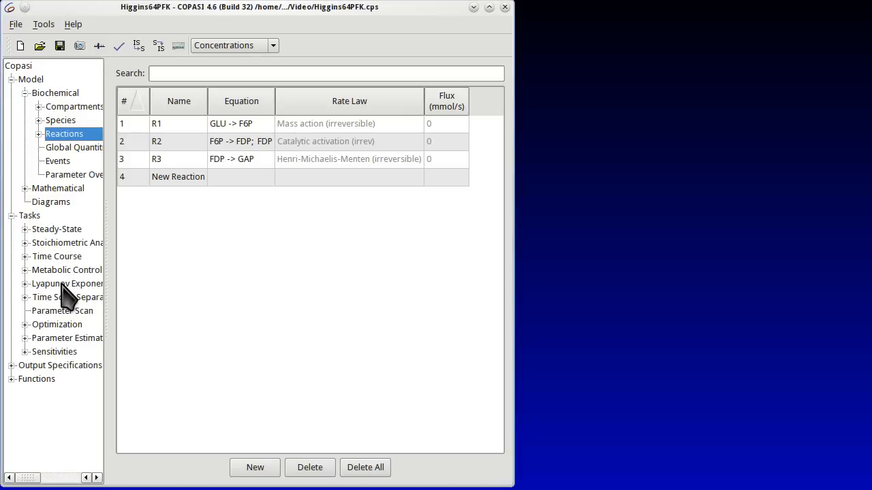
Step: Show the 400 s / 1000-interval Time Course and create the standard concentrations plot
click(57, 257)
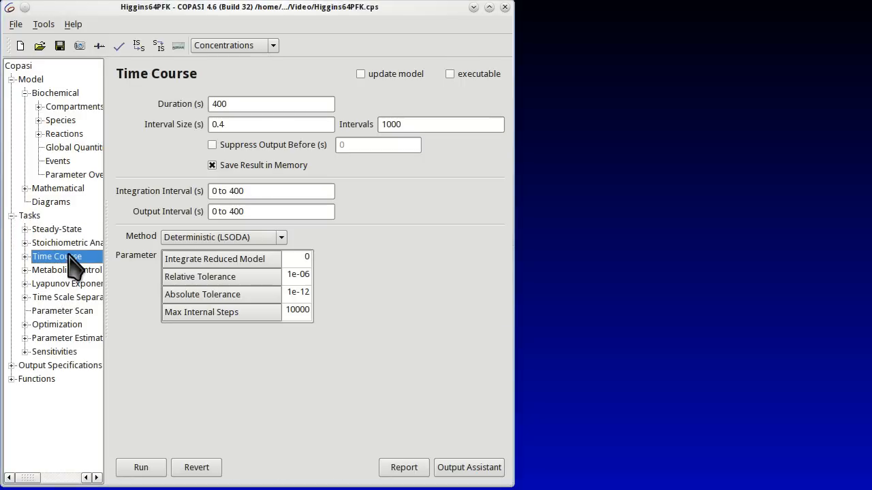
click(469, 467)
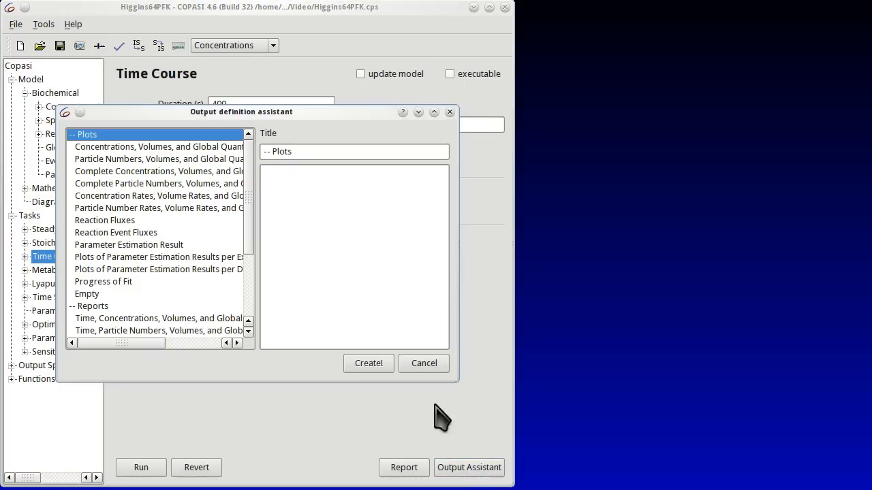
click(160, 147)
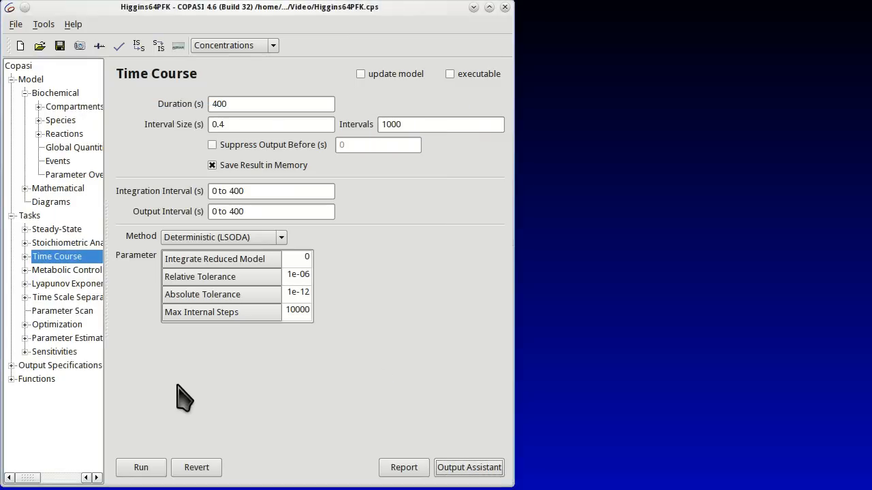
Step: Run the time course, plotting damped F6P and FDP oscillations over 400 s
click(140, 467)
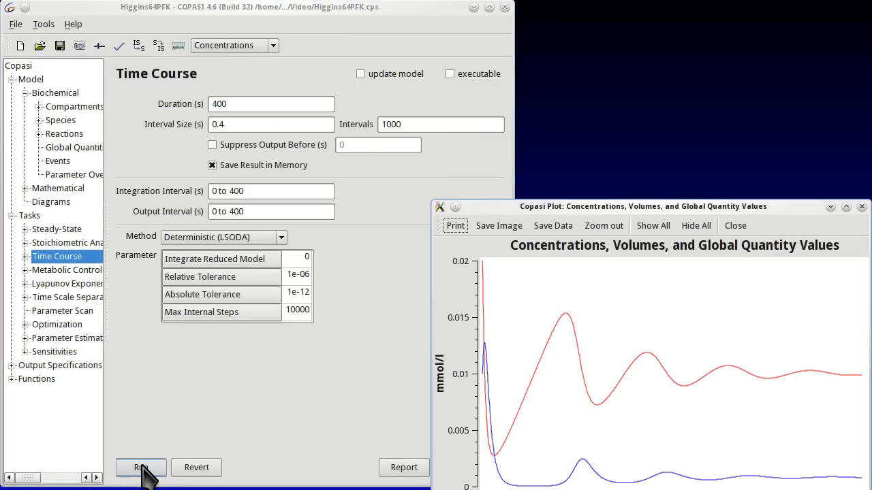
click(141, 467)
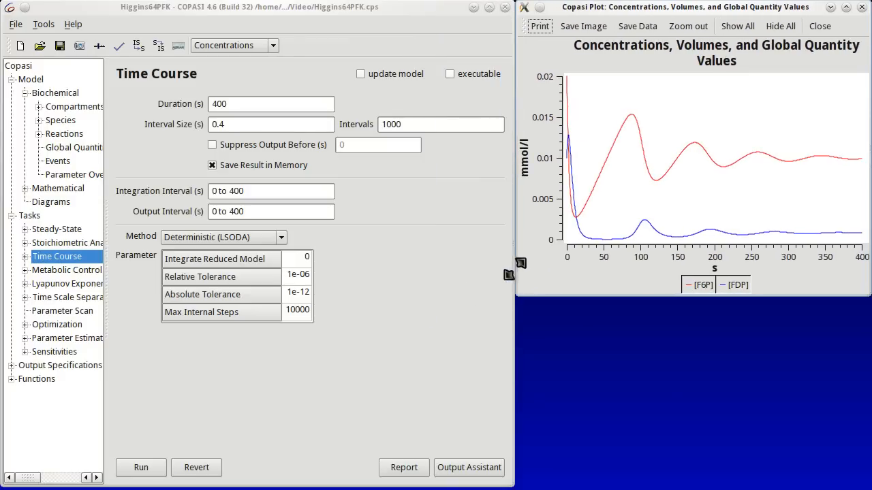
mouse_move(126, 416)
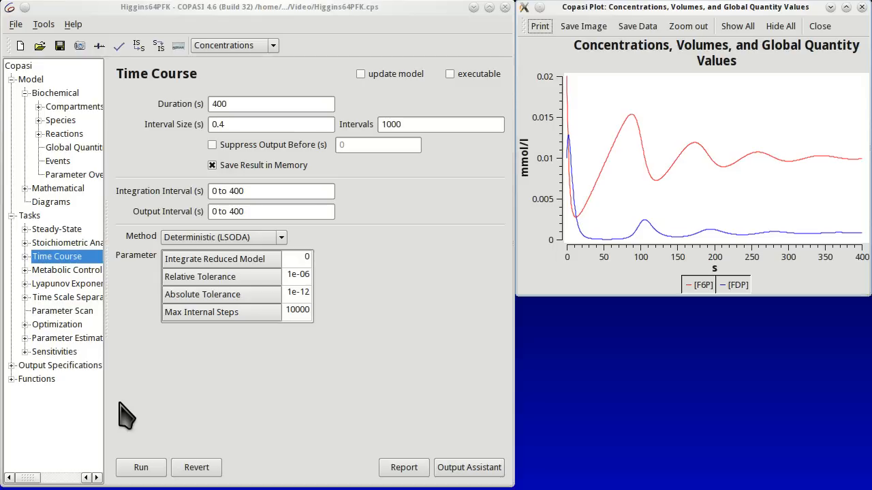
mouse_move(13, 375)
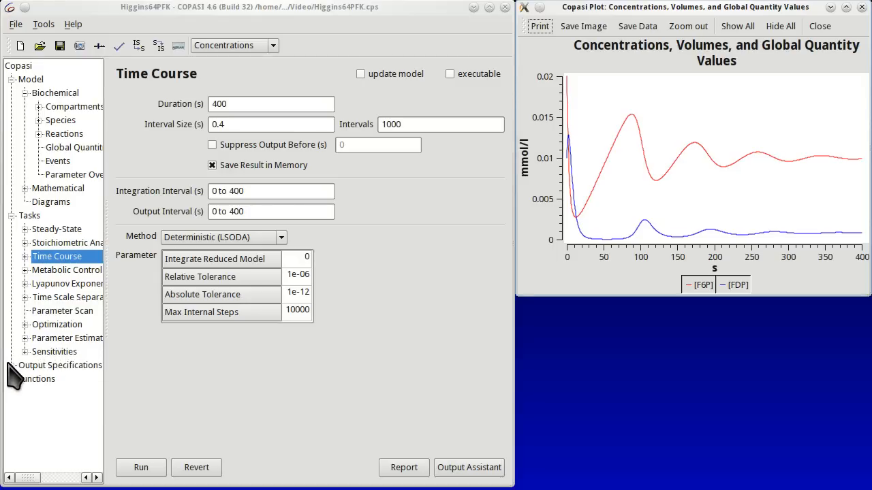
Step: Create a new plot definition and title it 'Phase space'
click(41, 378)
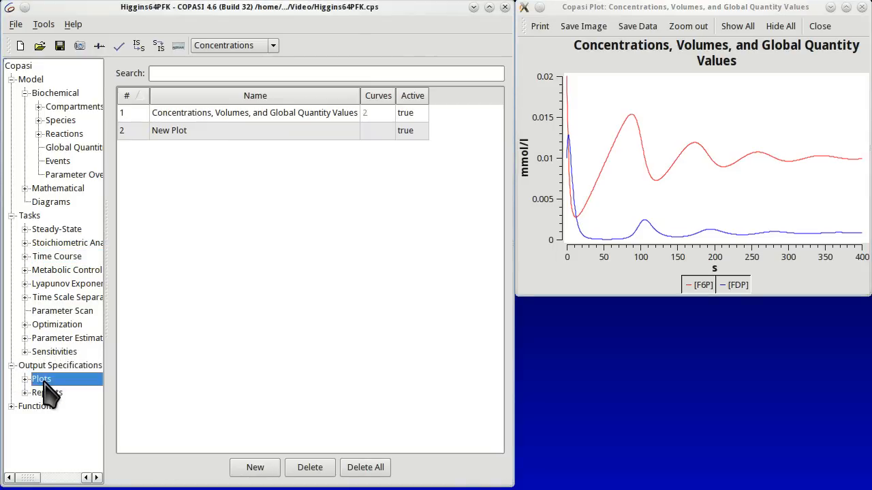
mouse_move(234, 166)
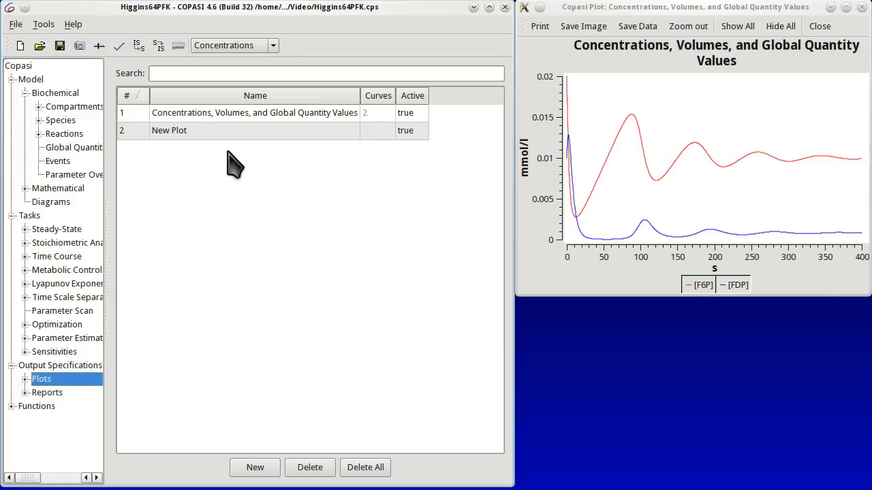
mouse_move(551, 54)
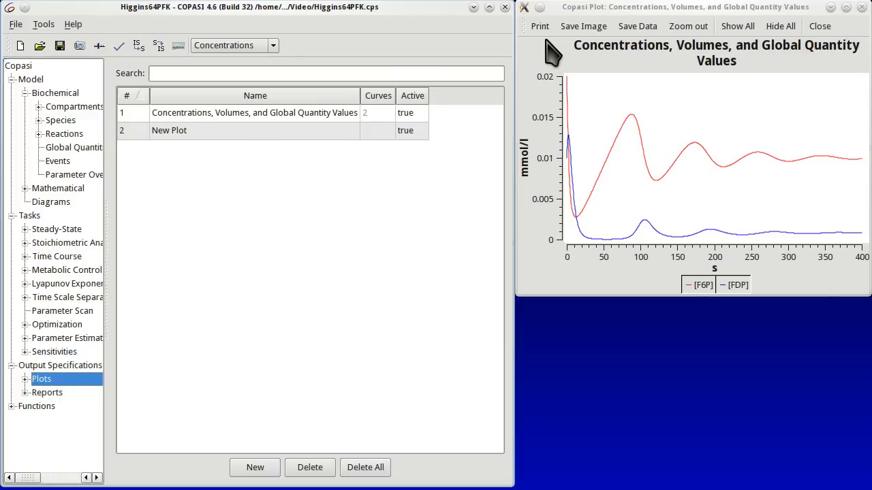
mouse_move(269, 444)
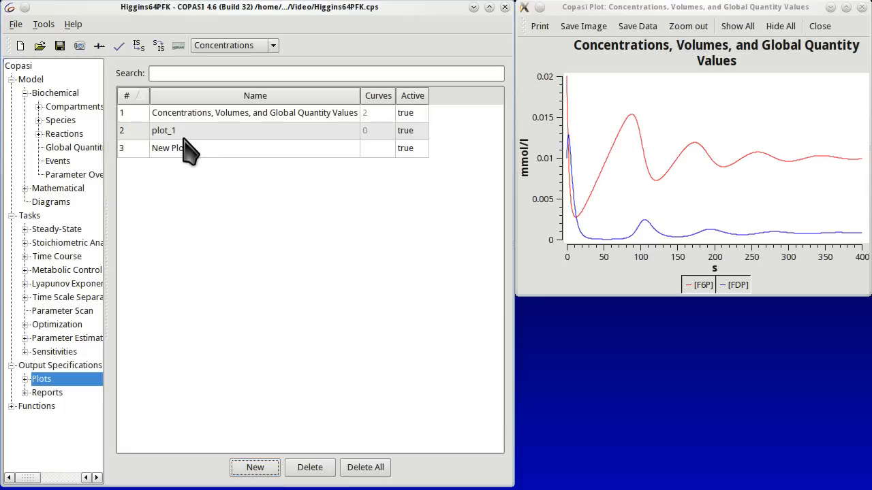
double_click(163, 131)
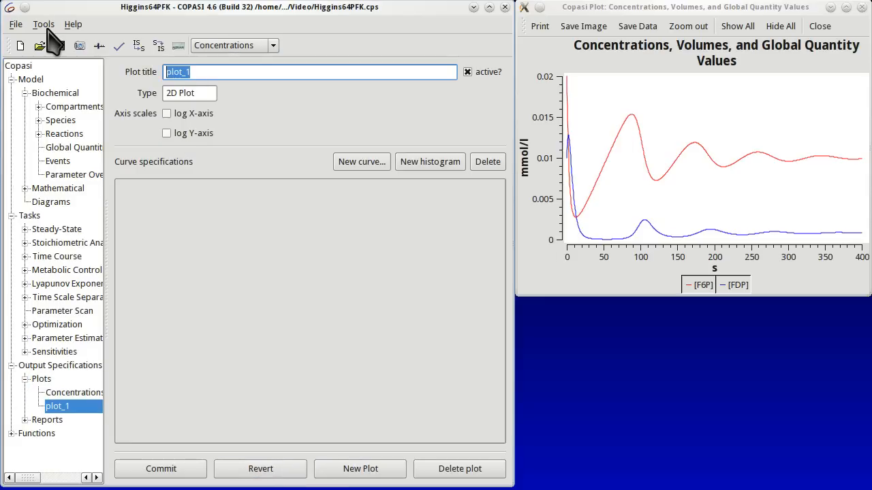
text(Phase pla)
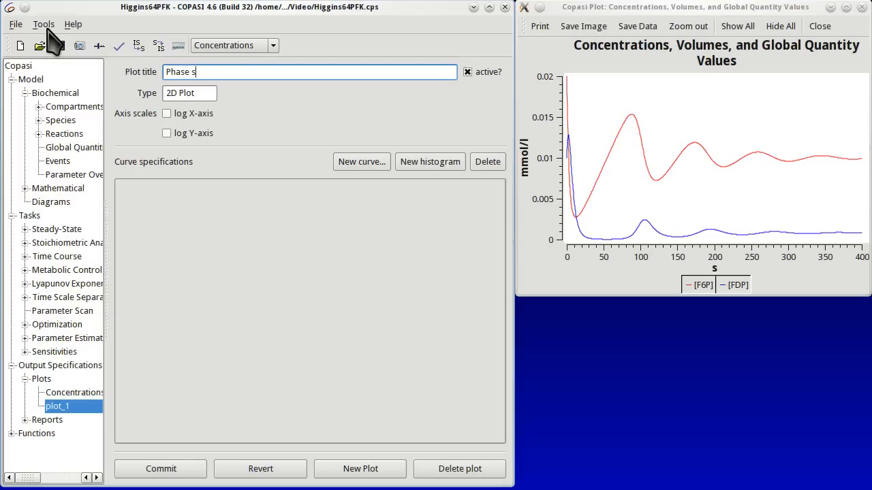
text(pace)
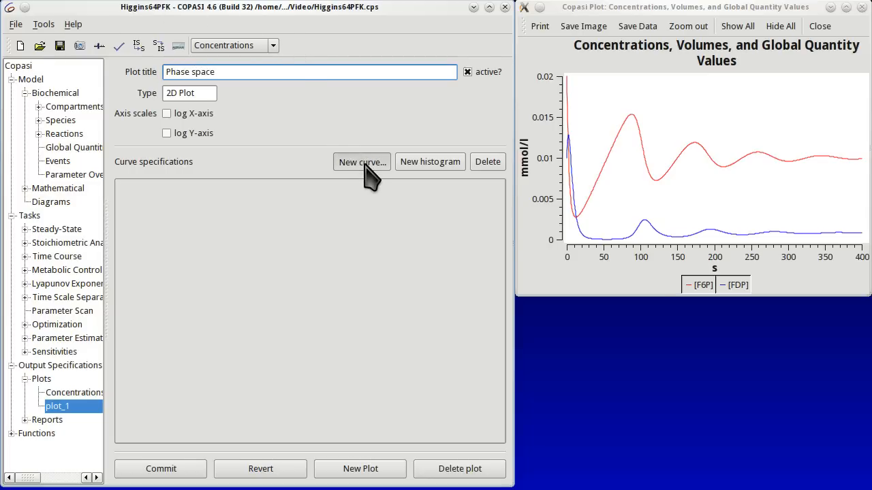
Step: Add a new curve with [F6P](t) transient concentration on the x-axis
click(362, 161)
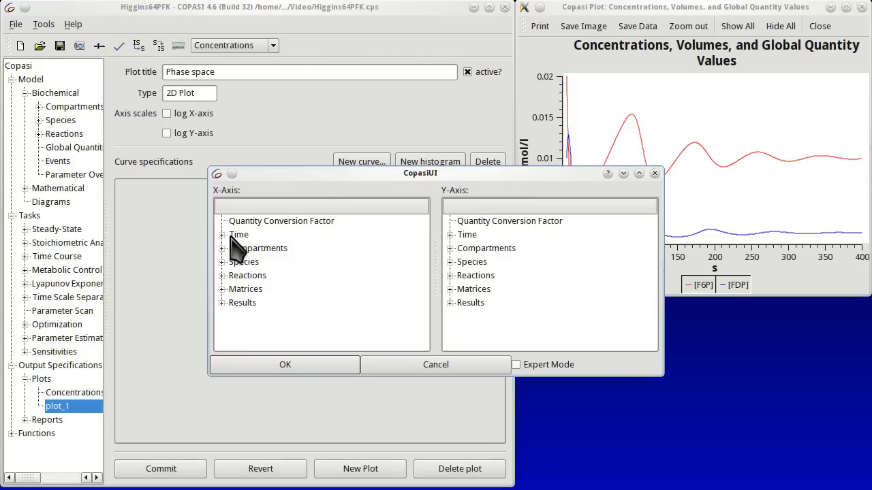
click(223, 262)
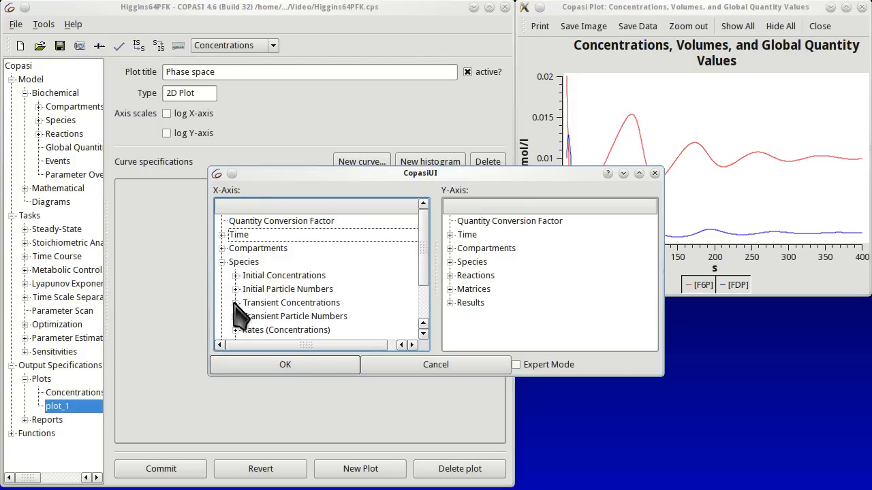
click(234, 303)
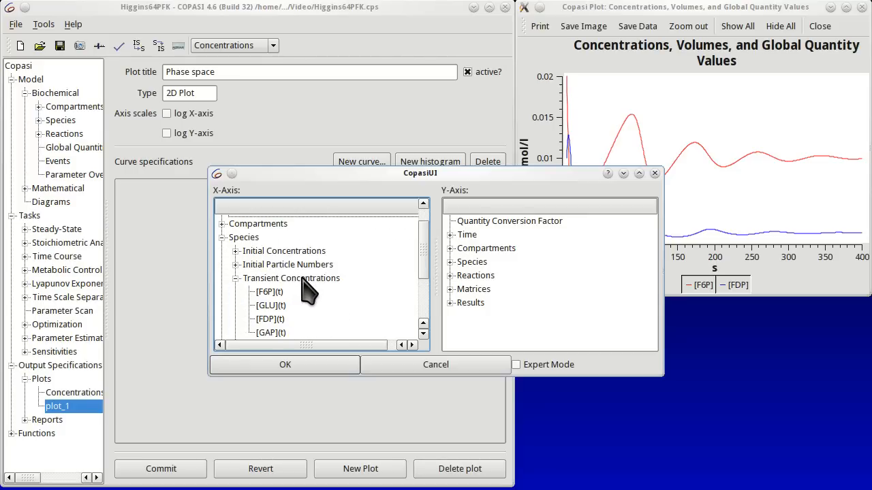
click(269, 291)
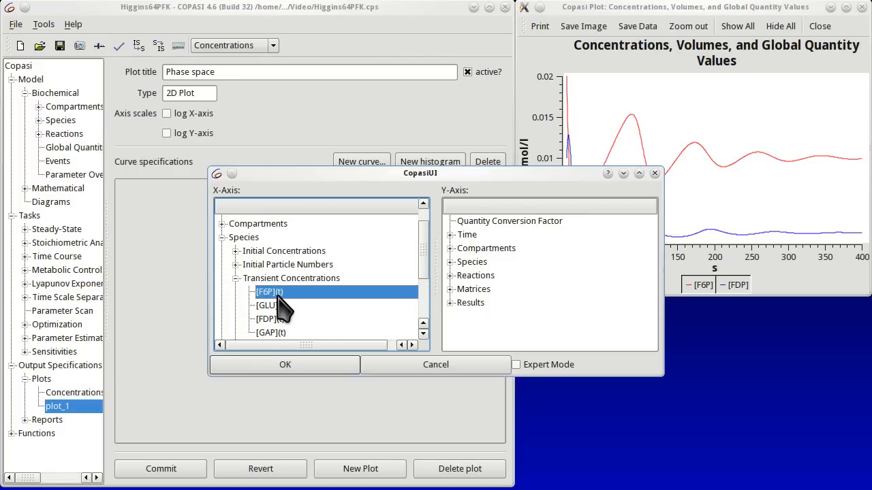
mouse_move(455, 204)
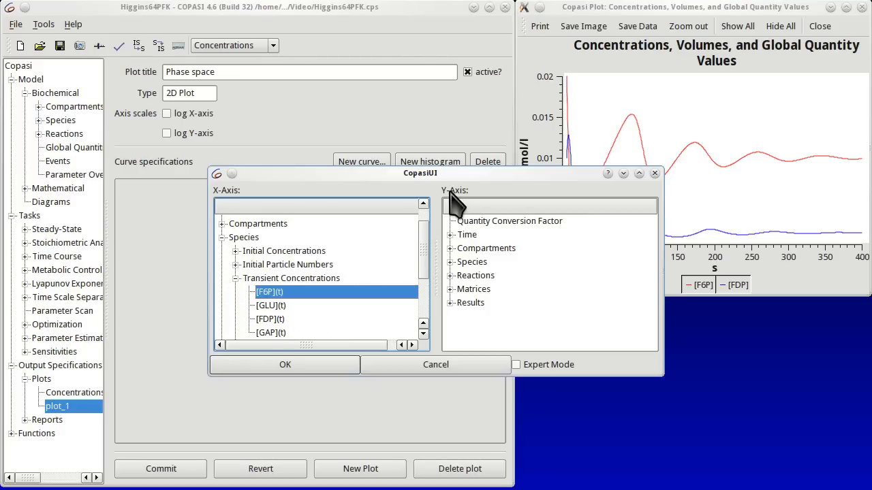
Step: Choose [FDP](t) transient concentration for the y-axis and confirm the curve
click(451, 261)
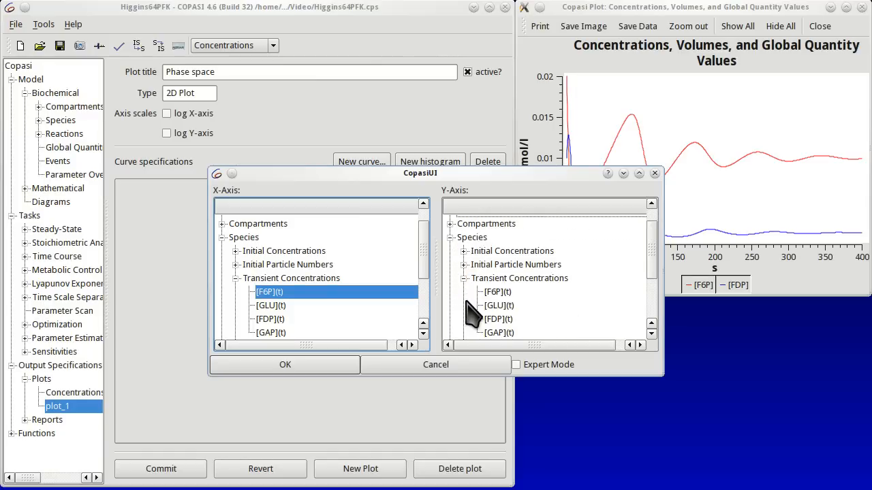
click(499, 319)
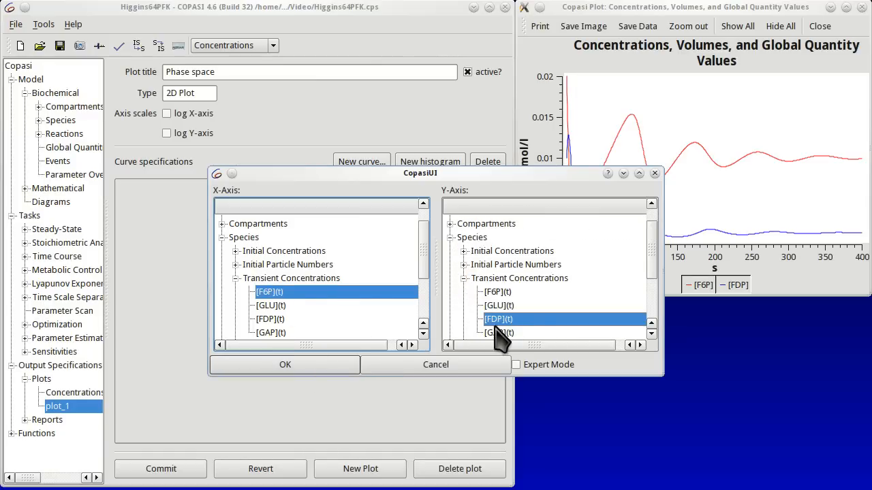
click(284, 365)
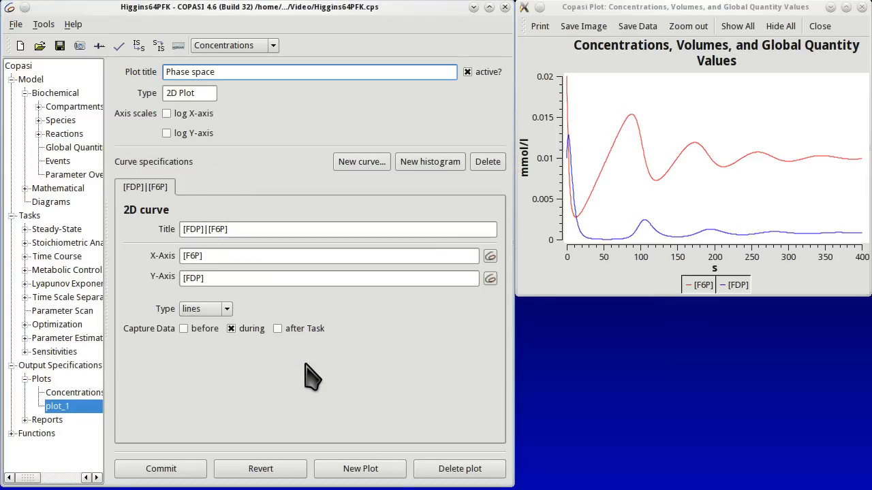
Step: Title the curve '[FDP] vs [F6P]' and commit the Phase space plot
click(338, 229)
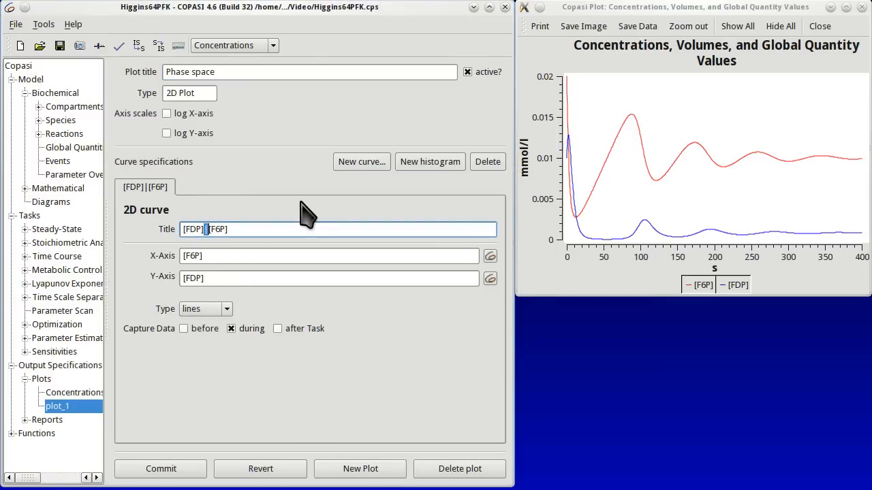
text(vs)
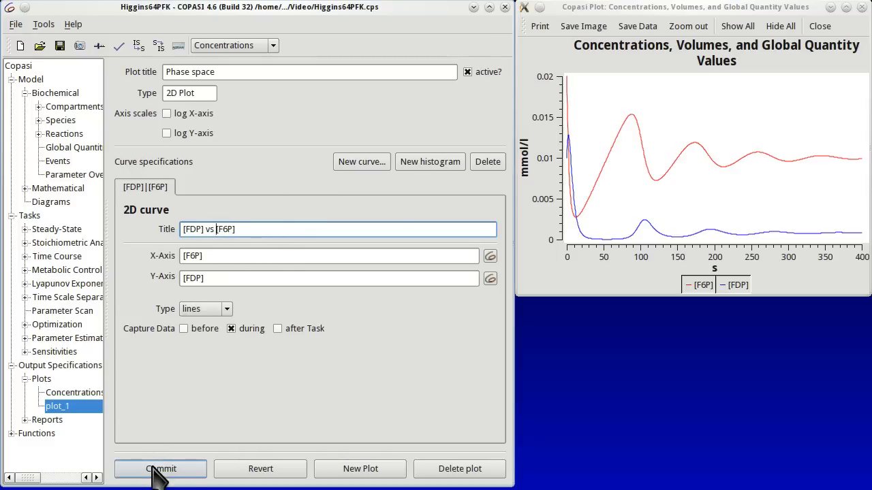
click(161, 468)
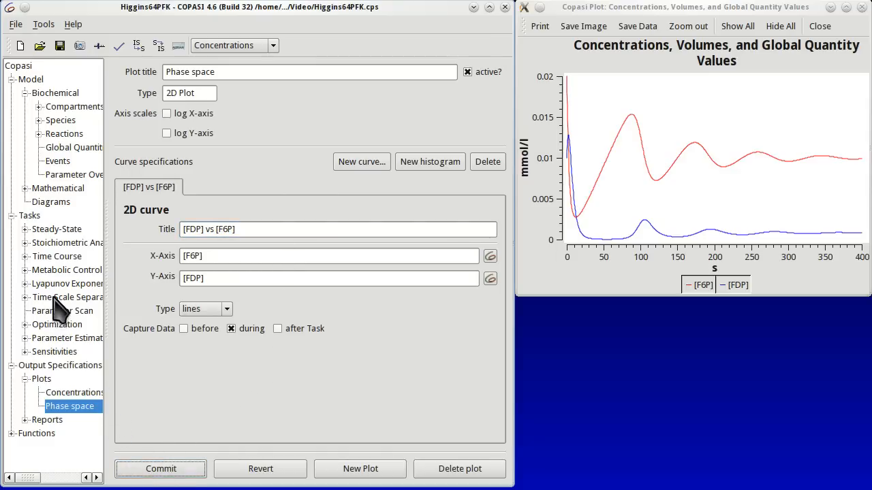
Step: Rerun the time course so the Phase space plot shows FDP against F6P, then return to the Plots overview
click(57, 256)
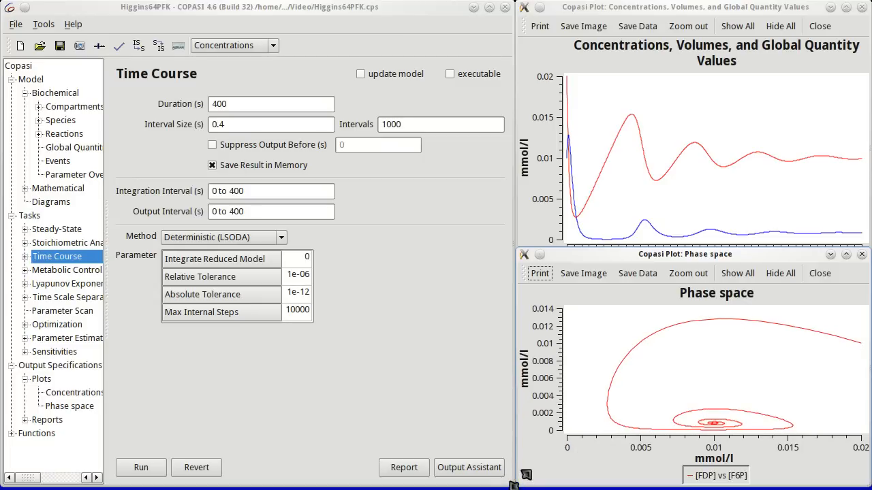
mouse_move(471, 361)
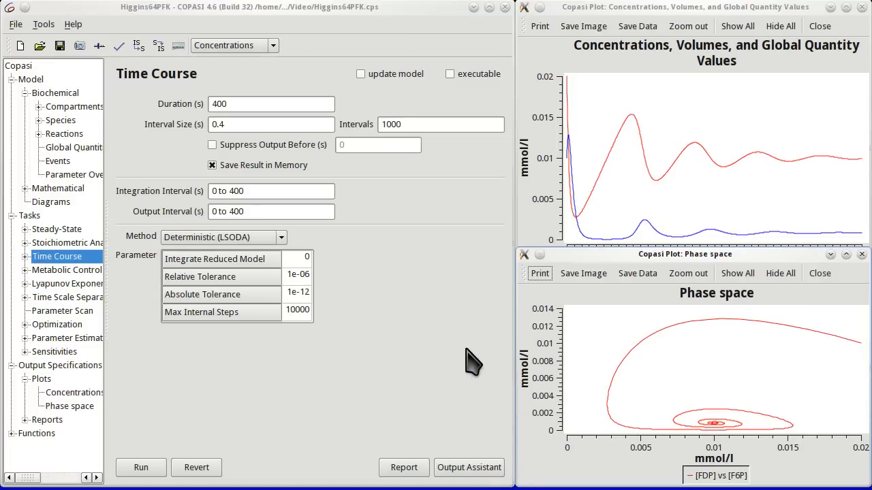
mouse_move(406, 344)
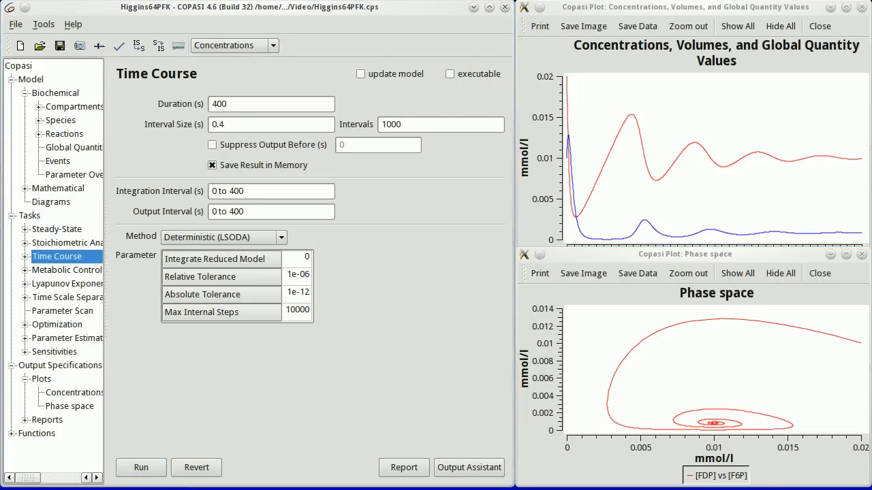
mouse_move(142, 434)
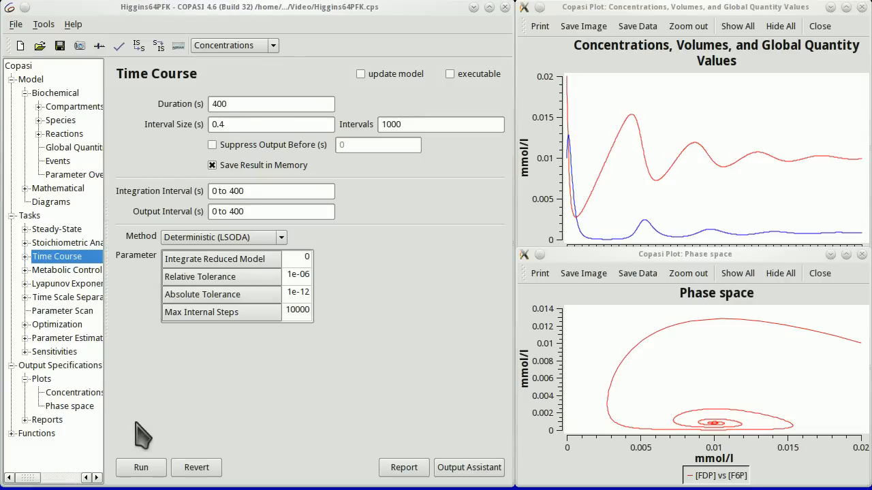
click(41, 378)
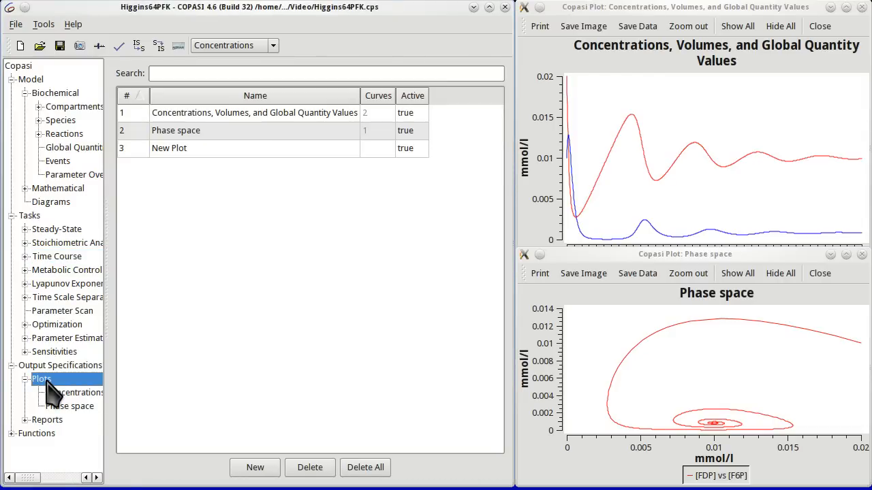
Step: Create plot_1 with a histogram curve titled 'Histogram of FDP'
click(255, 467)
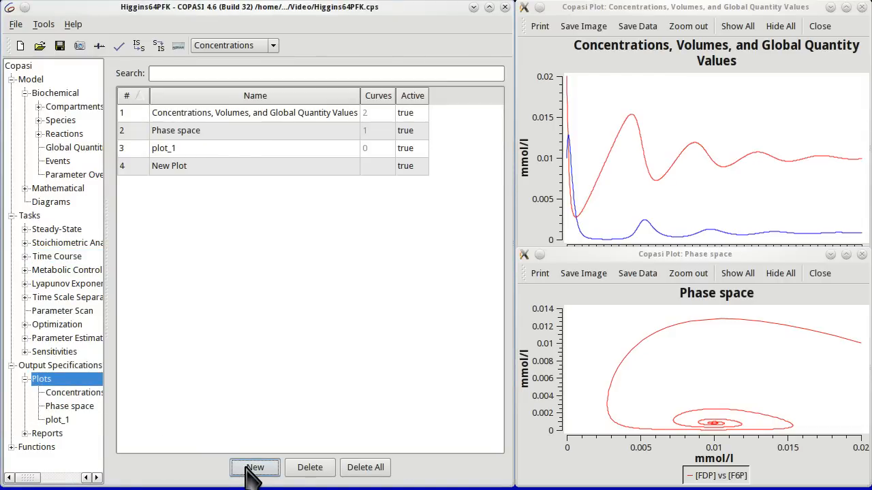
click(253, 467)
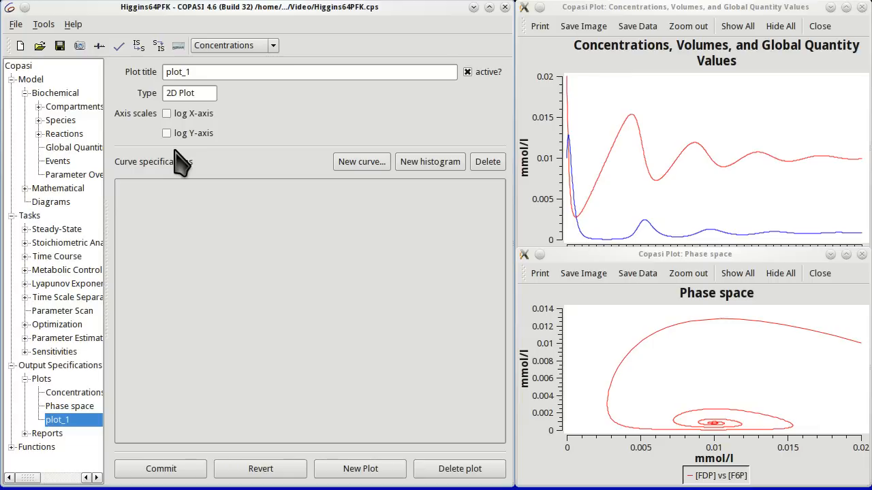
mouse_move(425, 184)
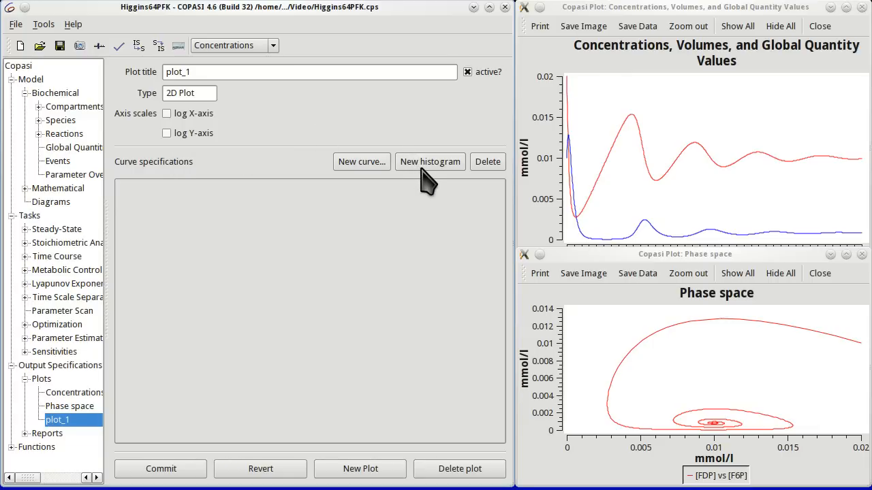
click(431, 161)
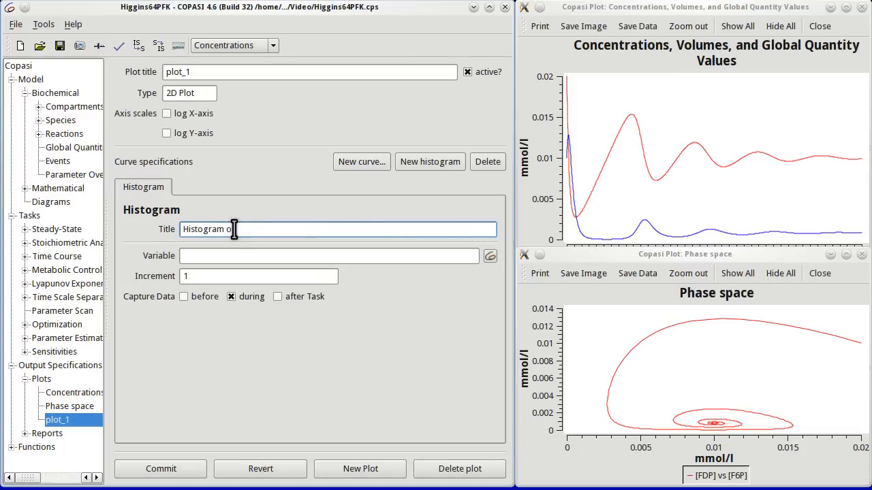
text(FDP)
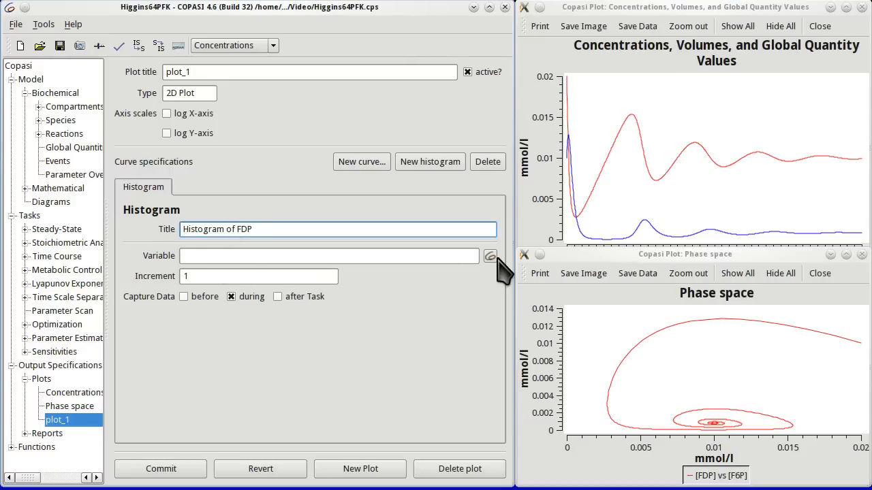
click(490, 256)
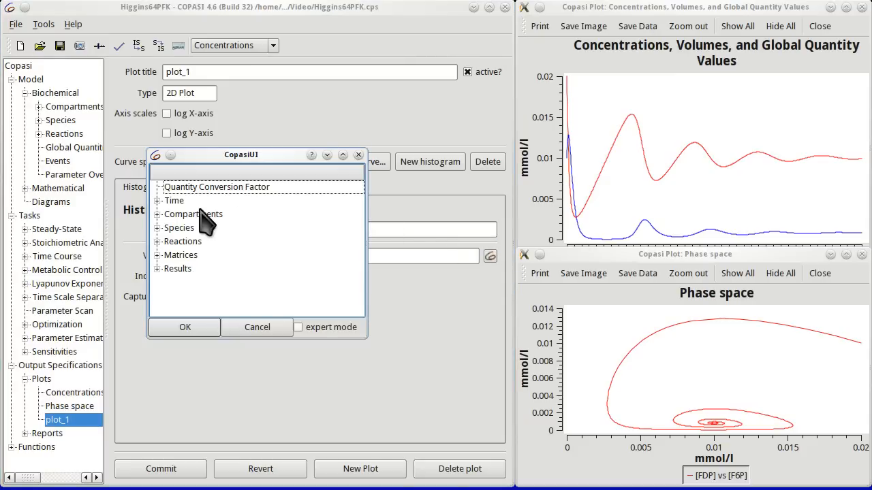
Step: Make the histogram count [FDP] transient concentration with increment 0.0001 and commit it
click(158, 227)
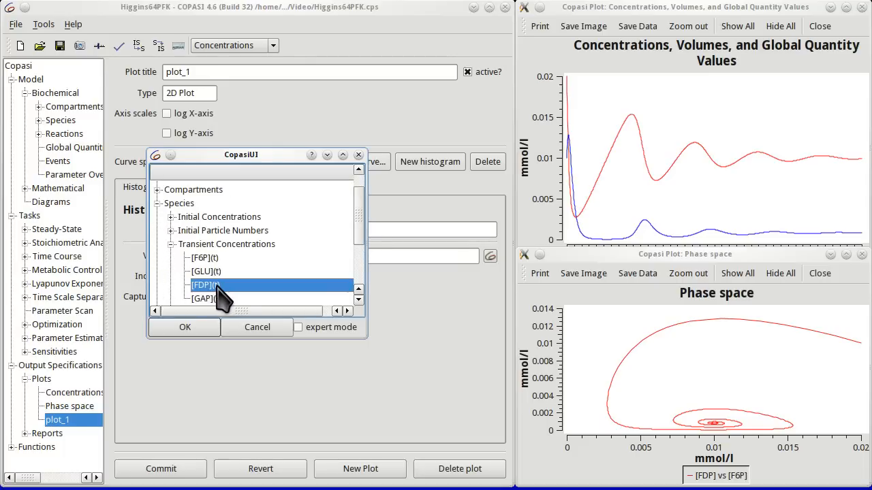
click(185, 327)
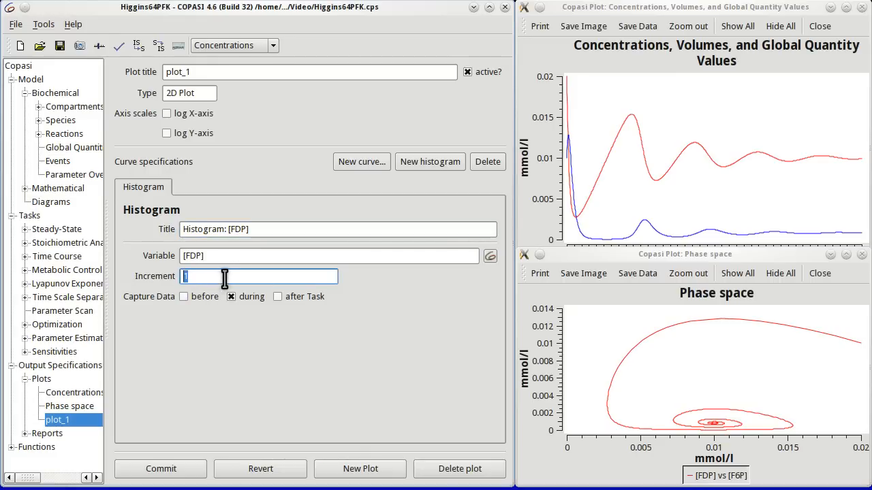
mouse_move(351, 292)
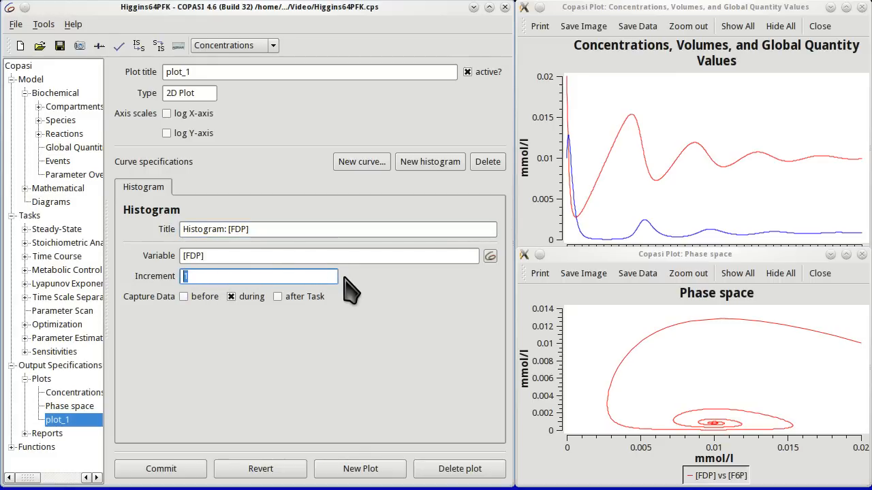
text(0.000)
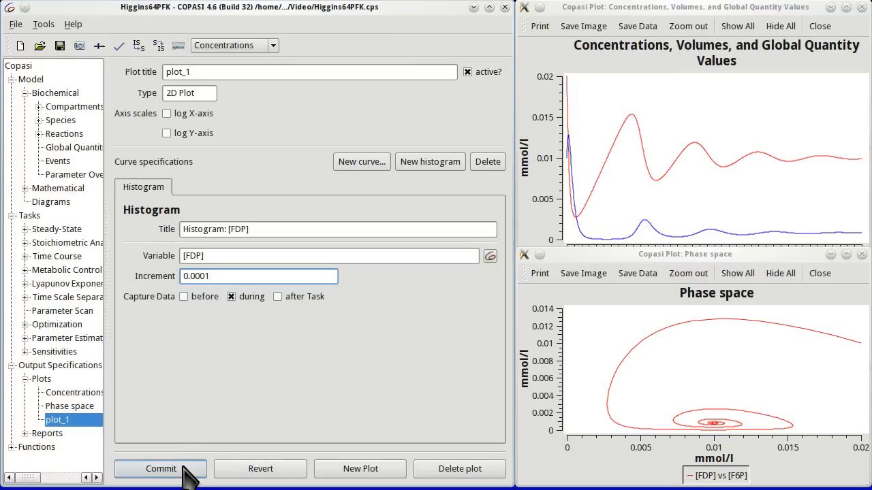
click(161, 469)
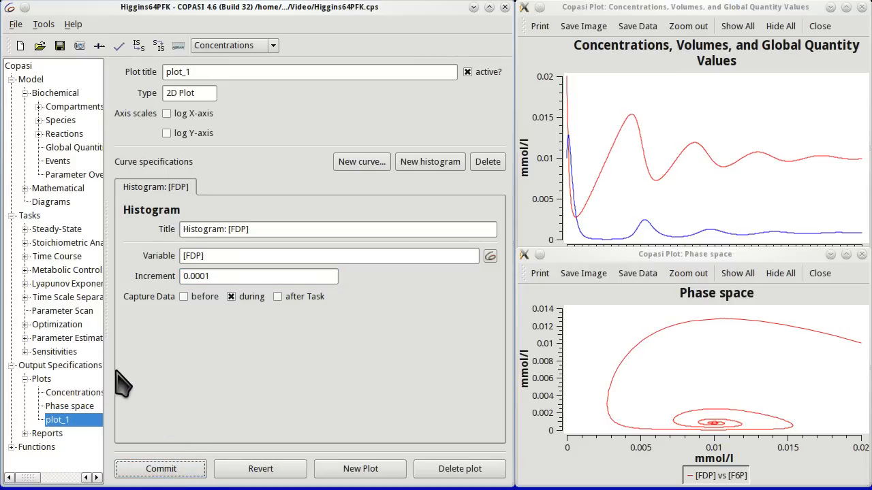
click(57, 256)
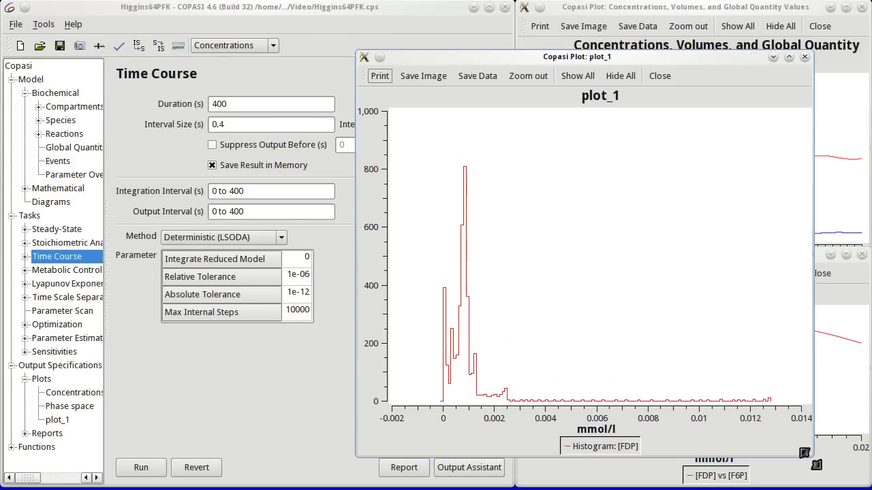
mouse_move(442, 402)
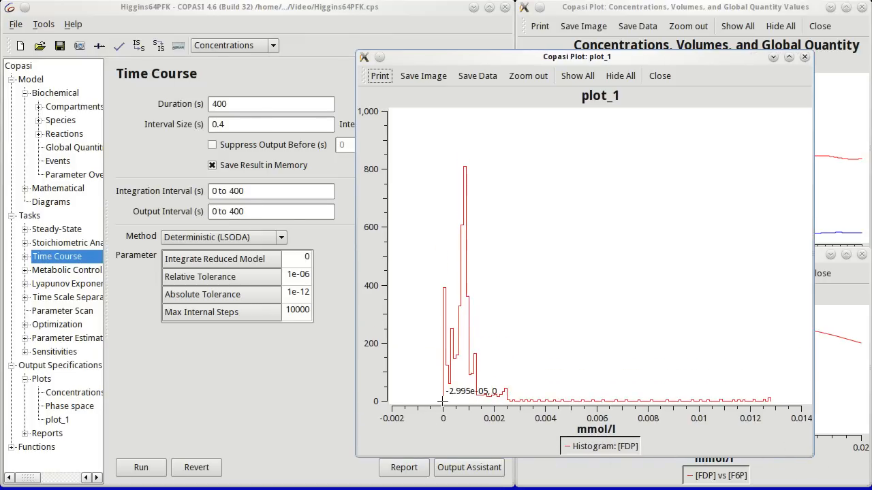
mouse_move(476, 433)
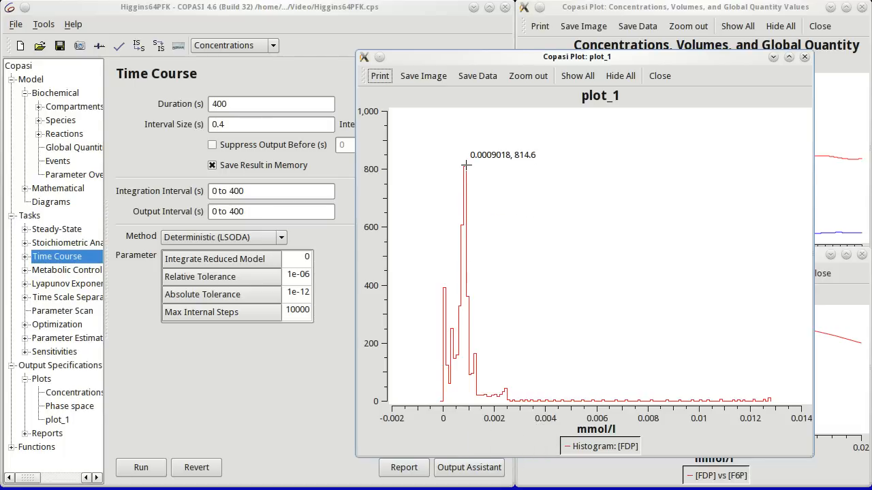
mouse_move(463, 162)
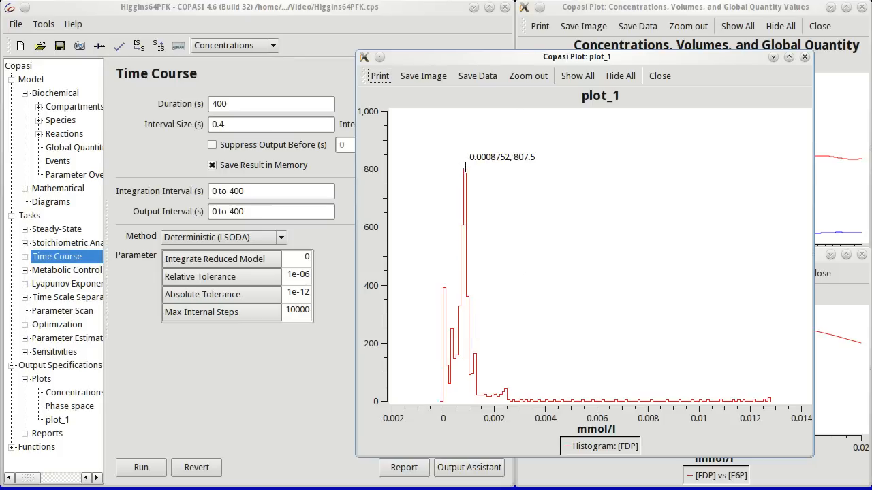
mouse_move(493, 75)
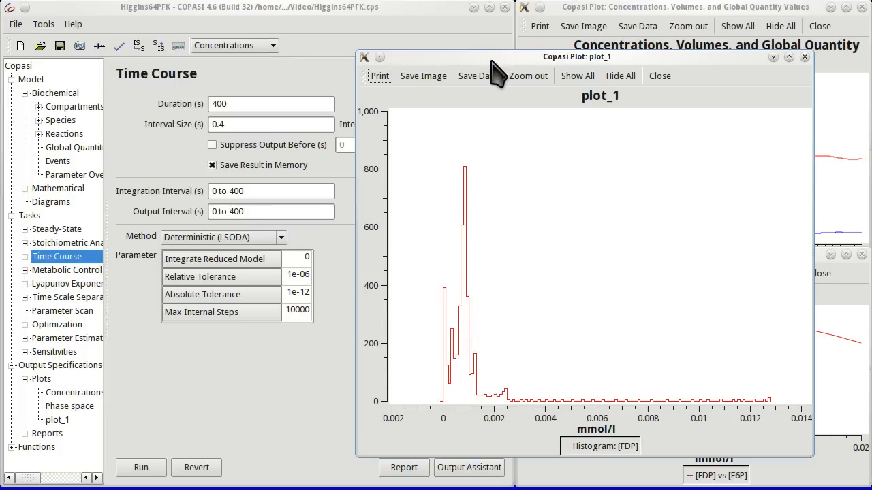